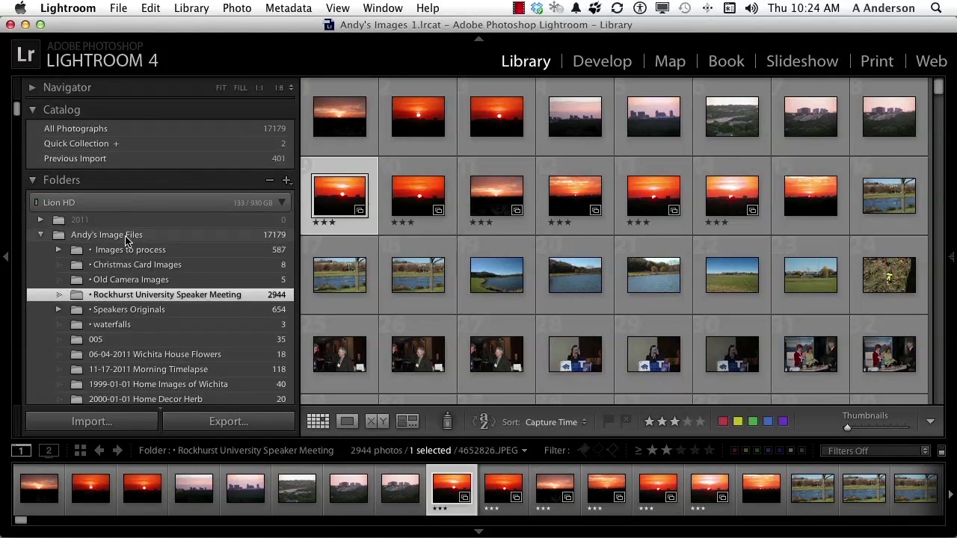
Browse the whole top-level image folder and filter it by star rating down to 47 photos
click(106, 235)
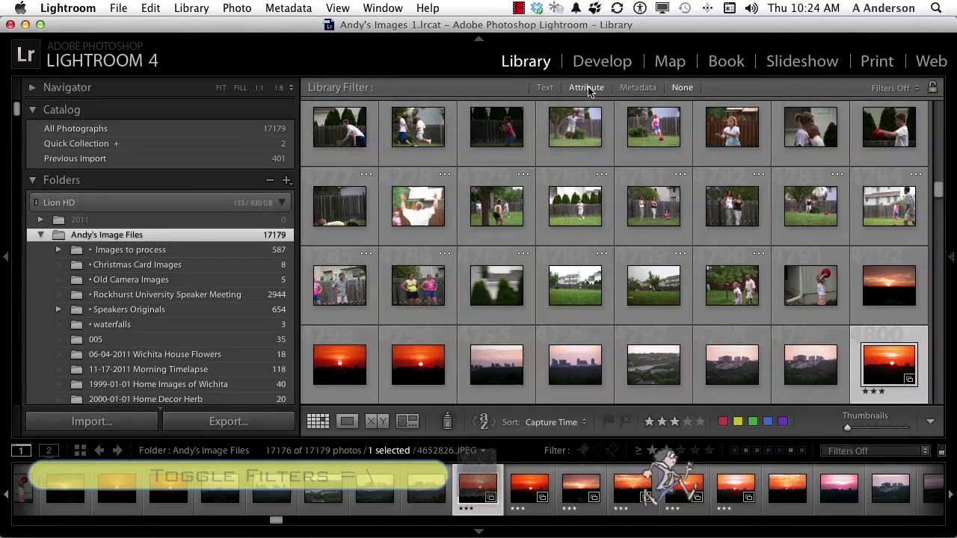
click(586, 87)
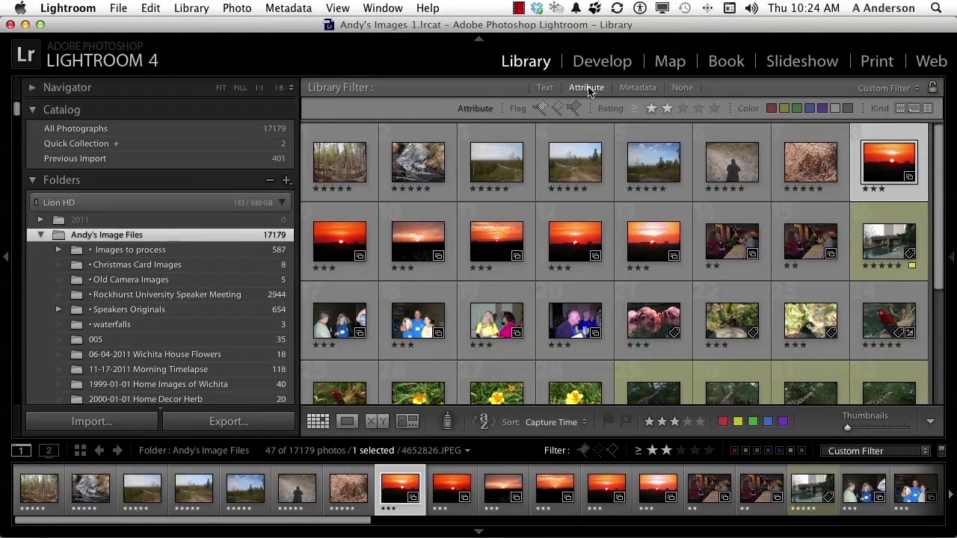
scroll(down, 3)
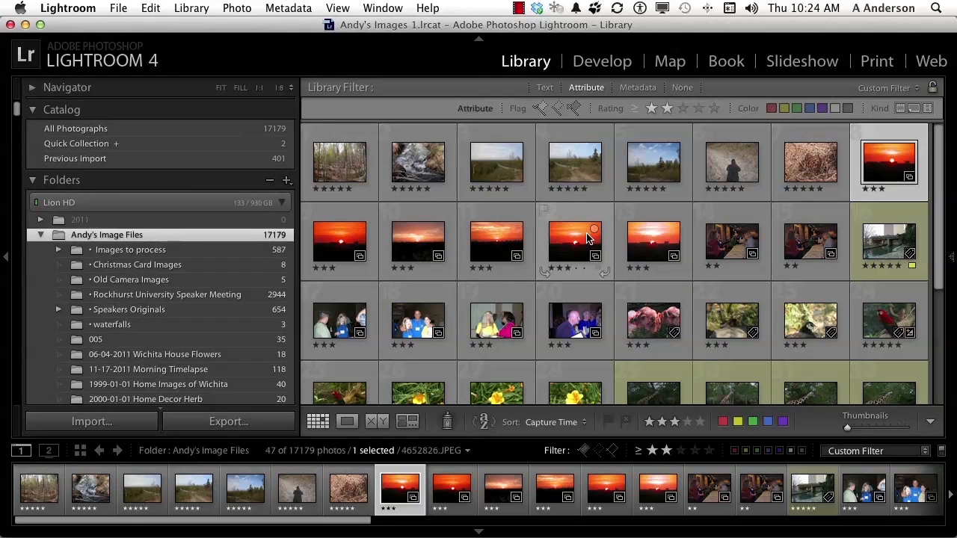
mouse_move(563, 209)
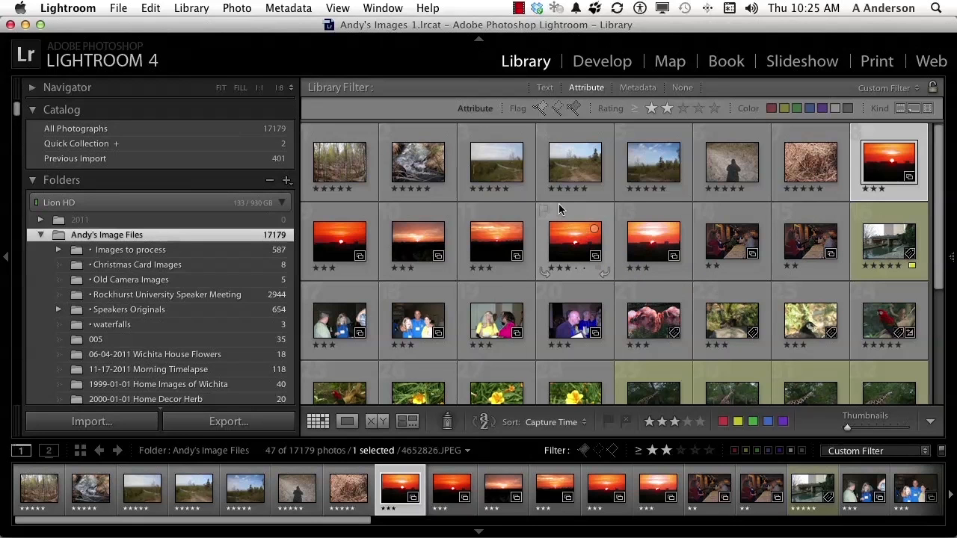
Add a Library text filter searching for 'lion' across the folder
click(545, 87)
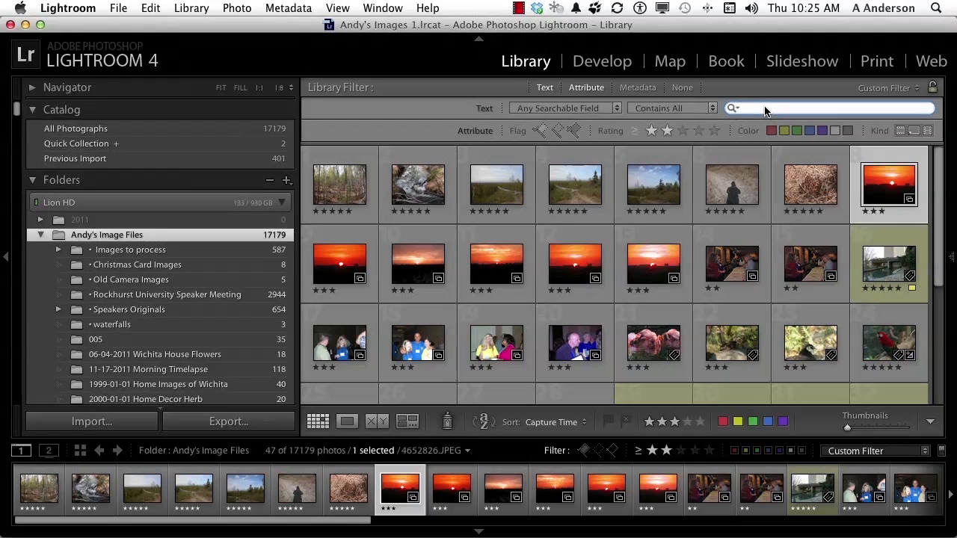
text(lion)
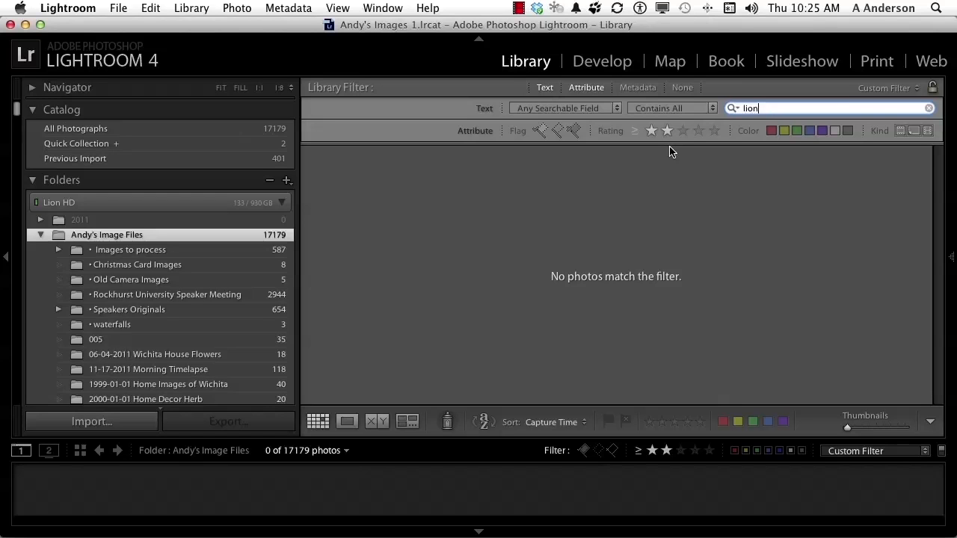
mouse_move(492, 141)
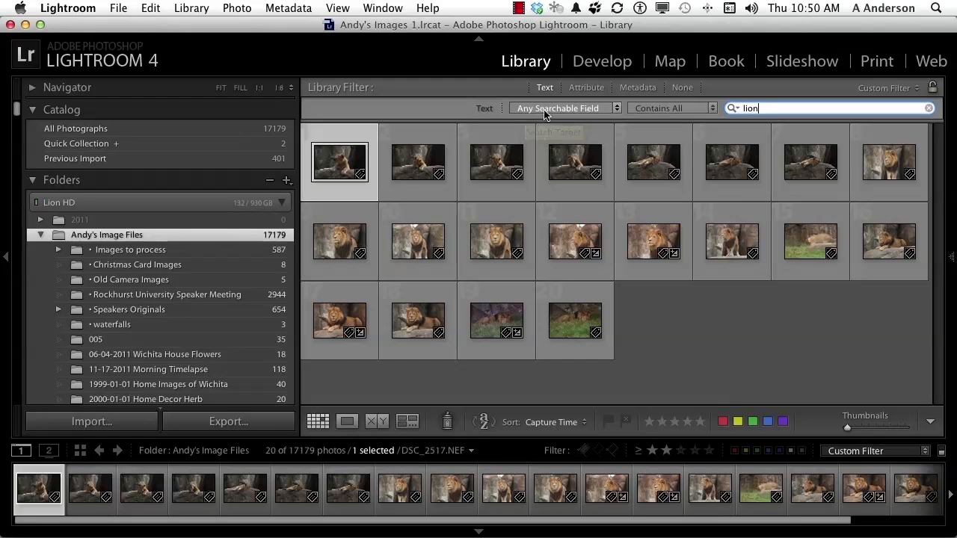
click(565, 107)
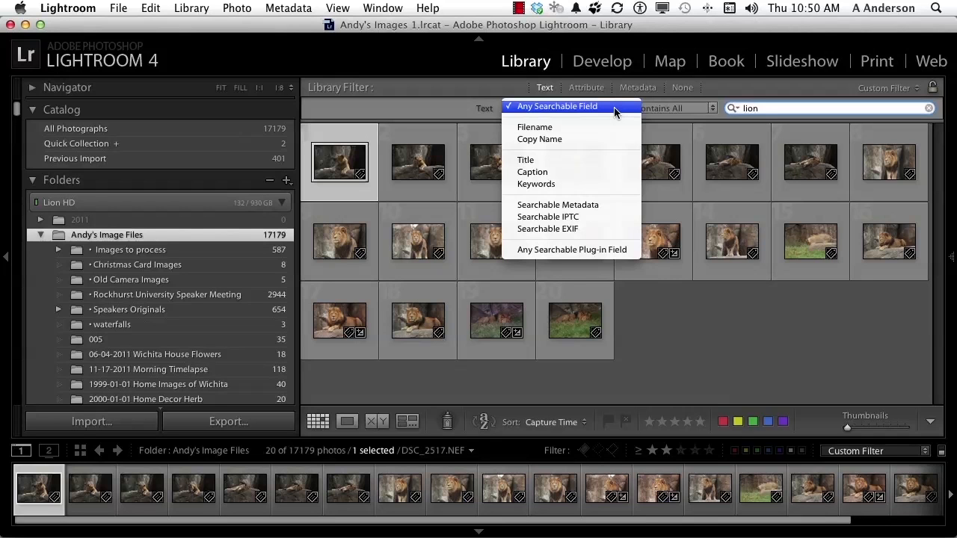
mouse_move(664, 111)
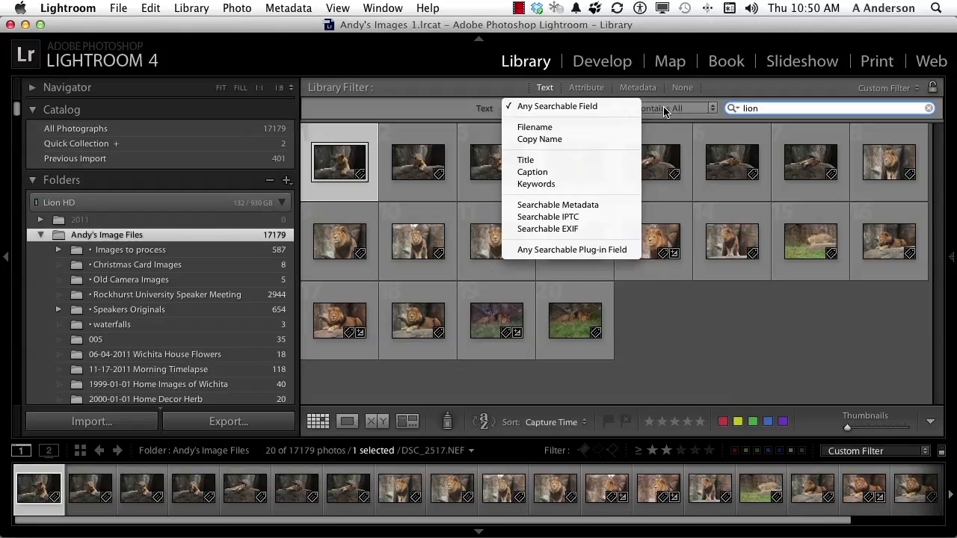
click(556, 105)
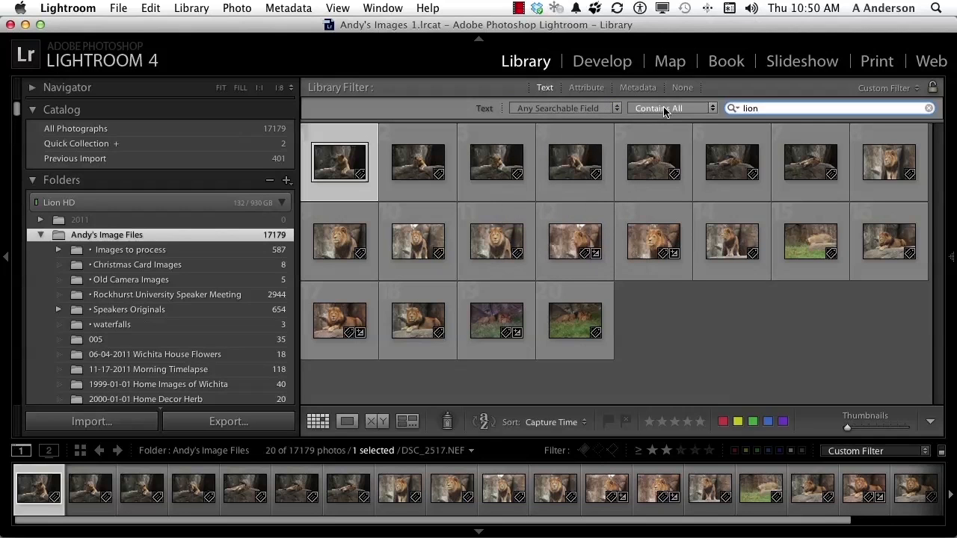
click(670, 107)
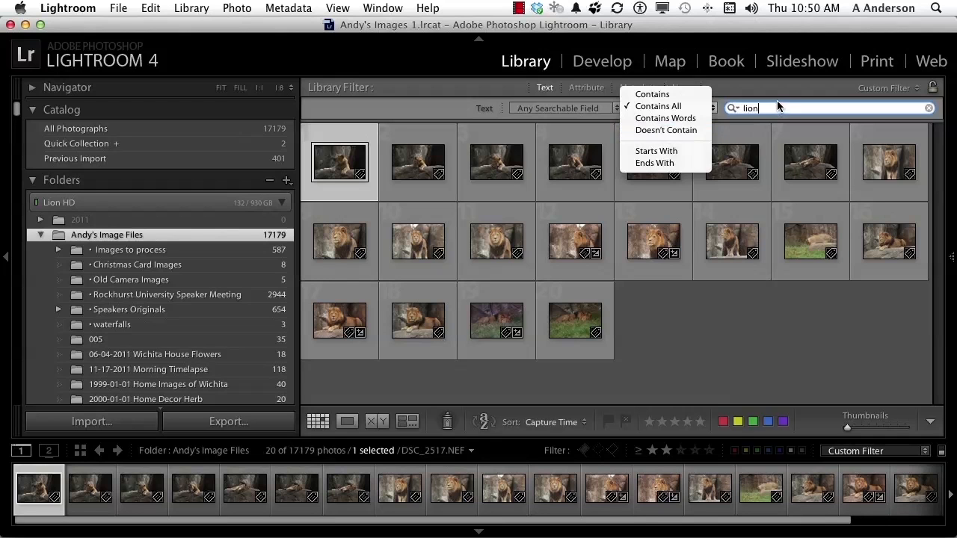
click(658, 105)
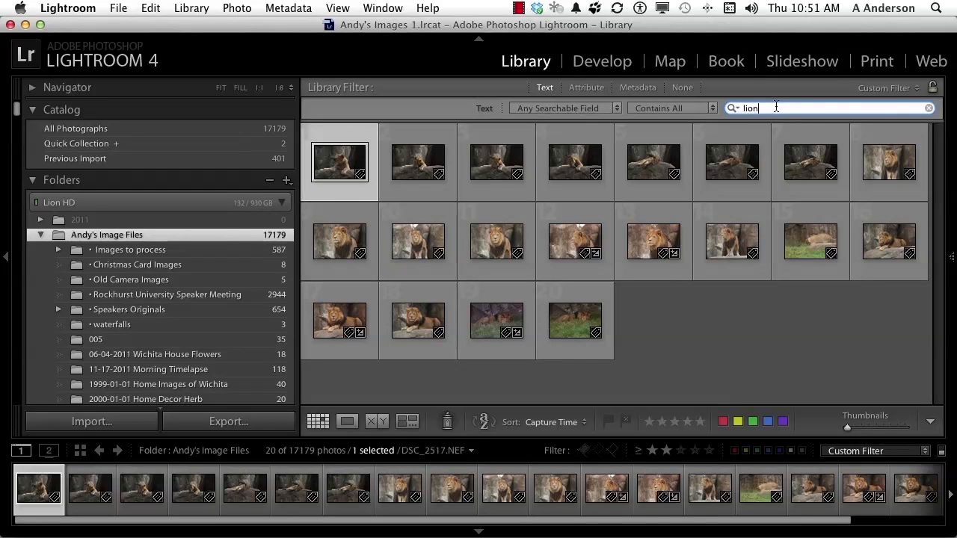
Narrow the search to 'lion, sleeping' and view the two resulting photos in Loupe
text(, sleeping)
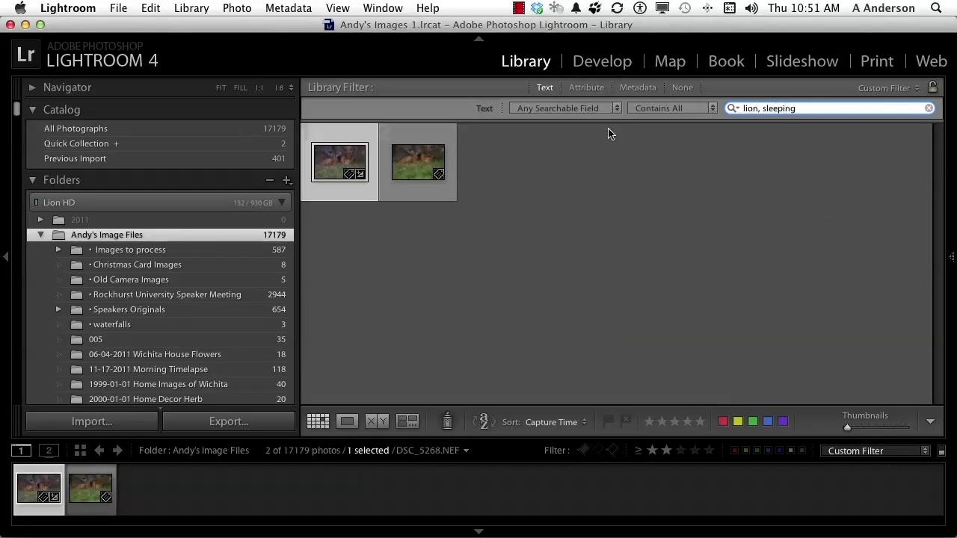
click(338, 162)
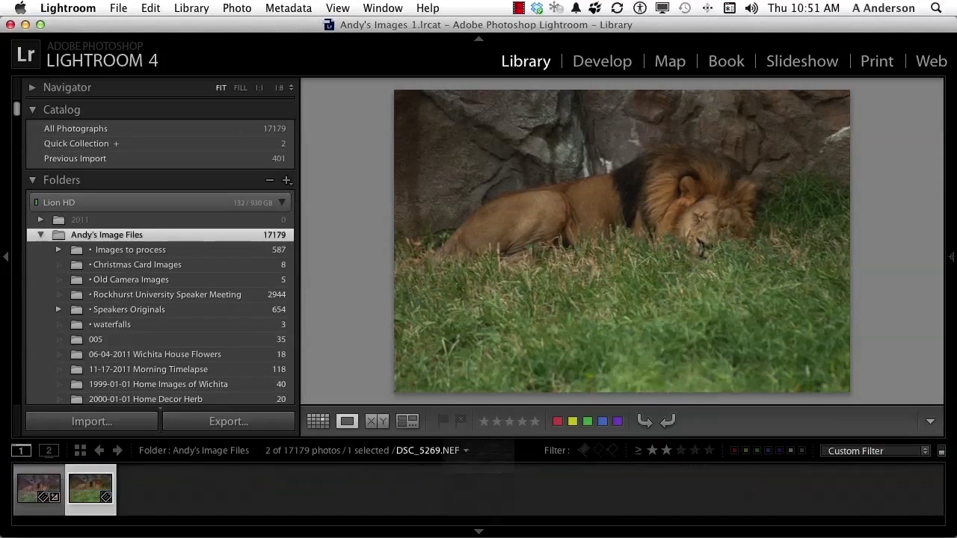
key(Left)
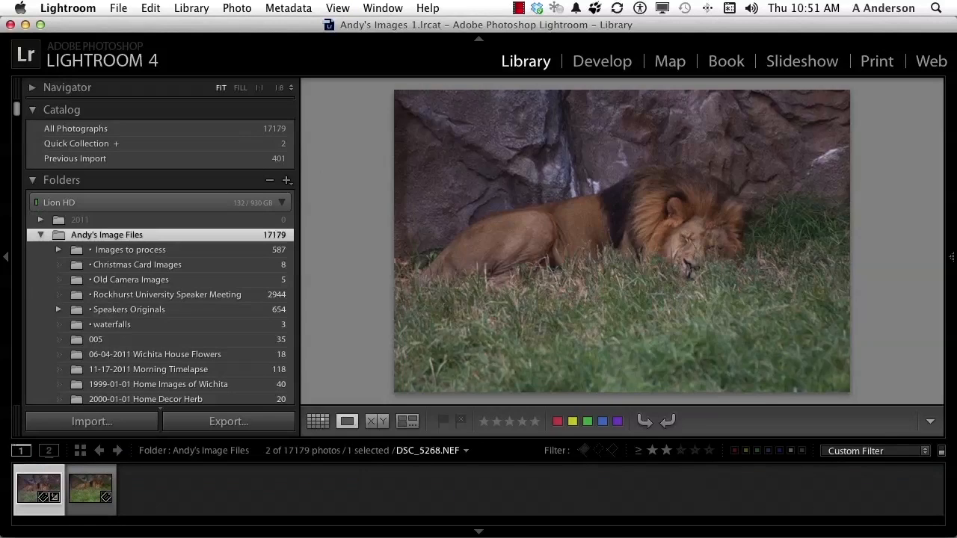
text(lion, sleeping)
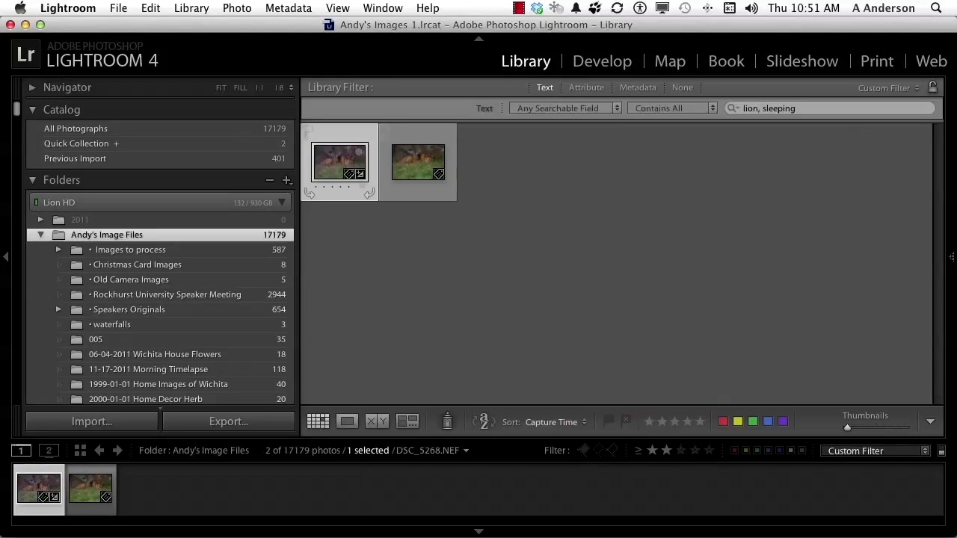